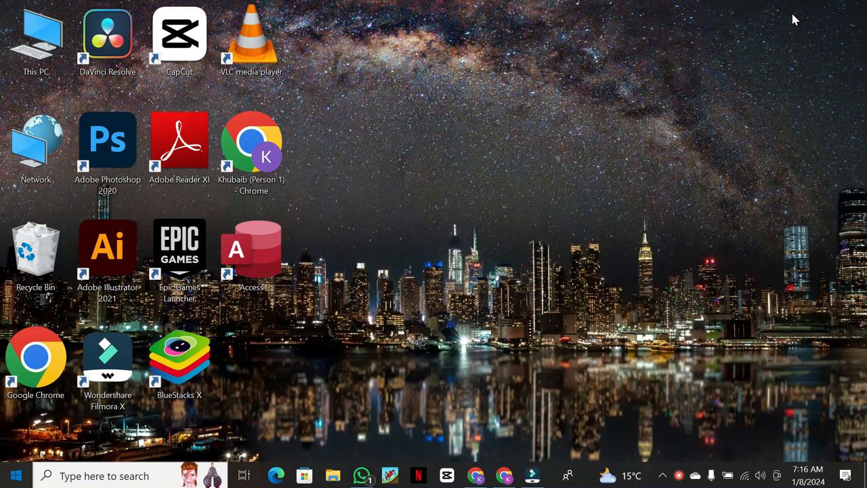
pyautogui.moveTo(534, 450)
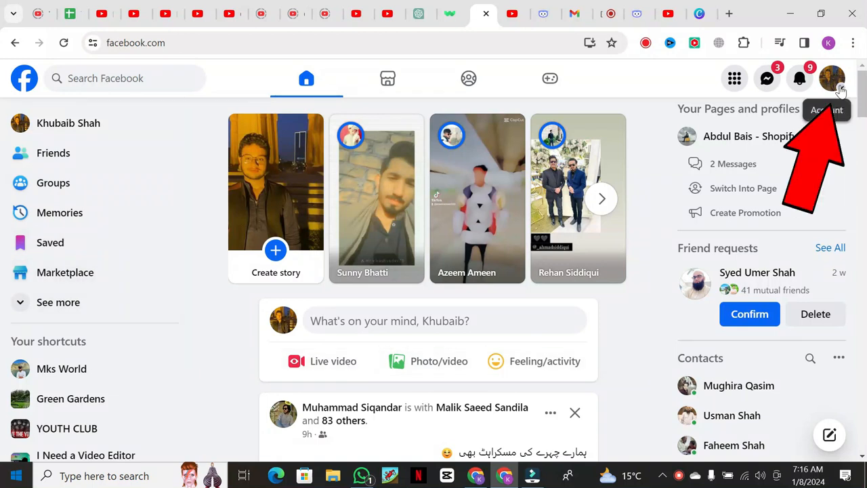
# Switch from the personal profile to the Mks World page and reopen the account menu
pyautogui.click(832, 77)
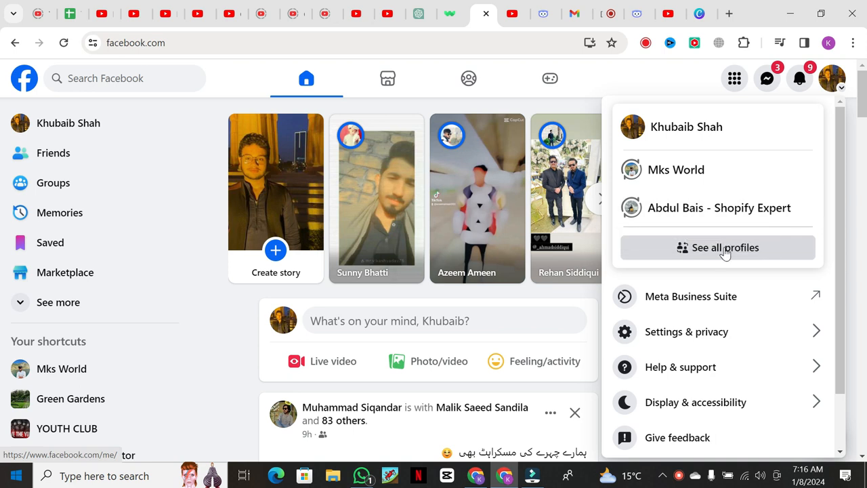
pyautogui.click(724, 247)
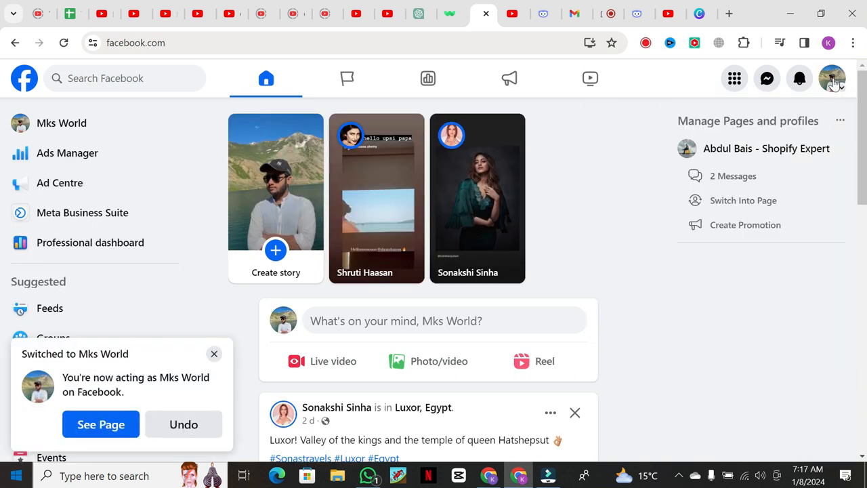
pyautogui.click(832, 78)
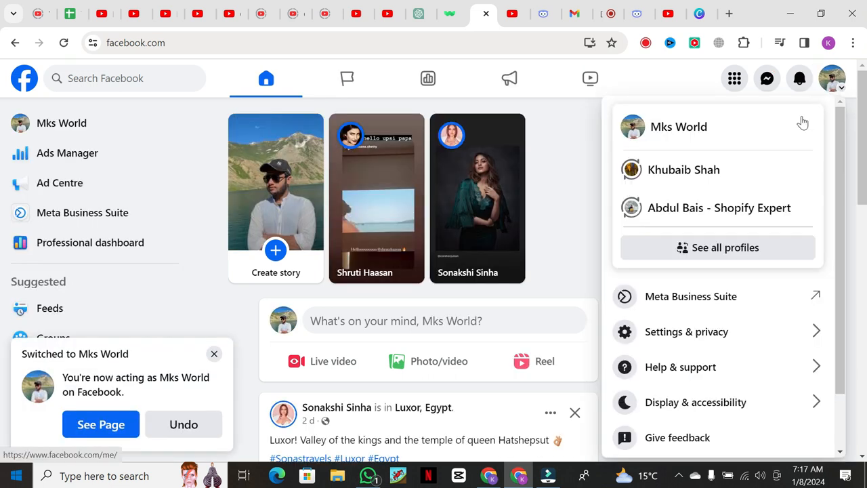
# Open the Mks World page's Settings and go to its Privacy section
pyautogui.click(687, 331)
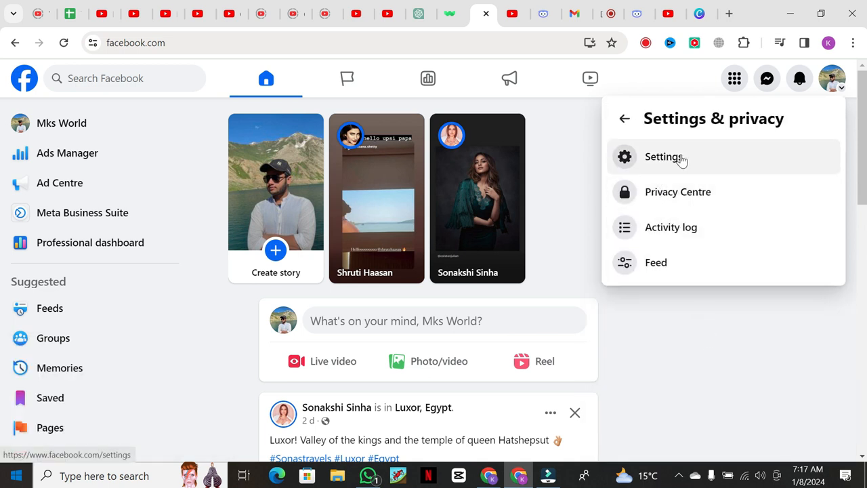
pyautogui.click(664, 157)
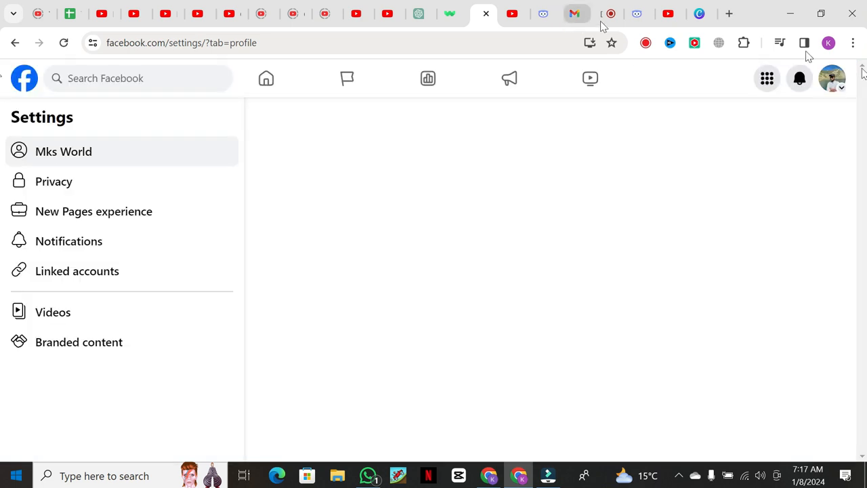
pyautogui.click(54, 181)
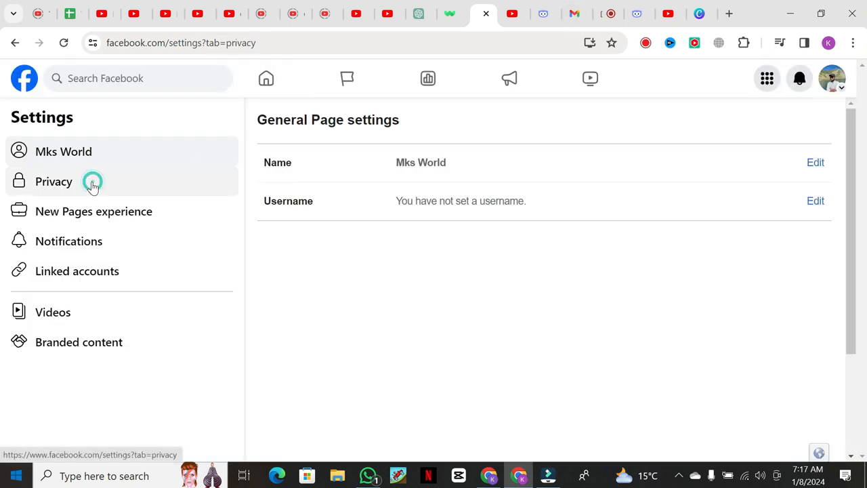
# Open Public posts privacy settings and scroll down to country and age restrictions
pyautogui.click(54, 181)
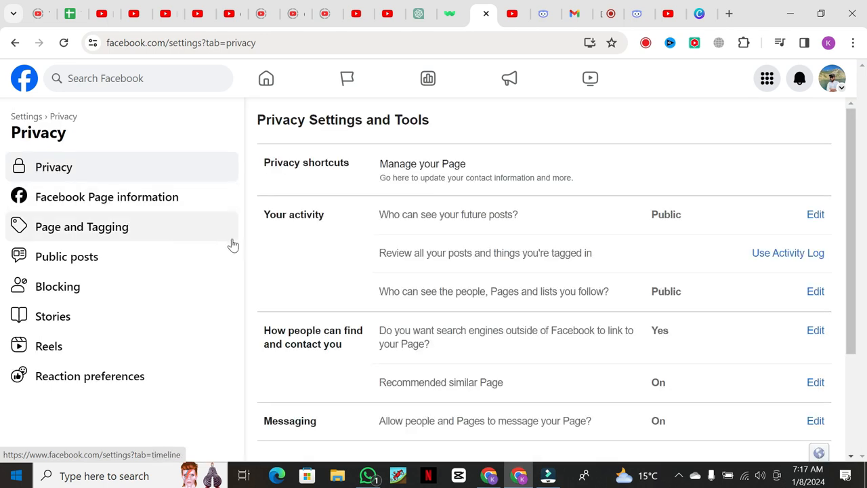
pyautogui.moveTo(617, 274)
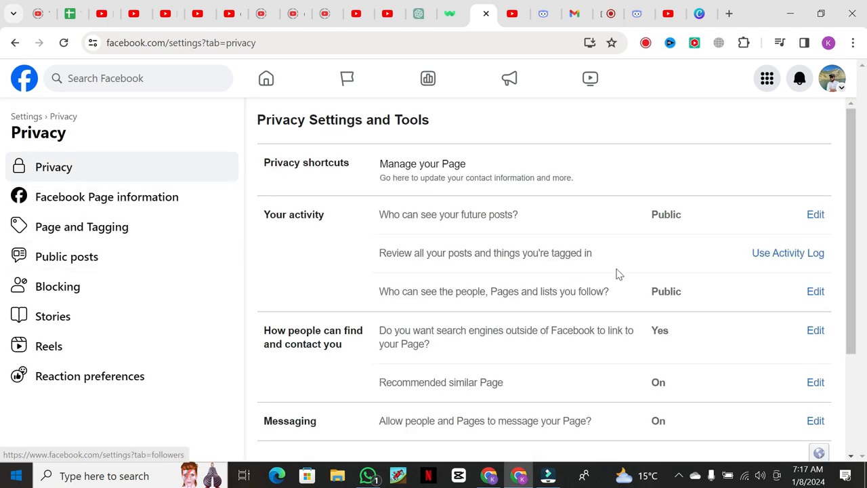
pyautogui.click(66, 256)
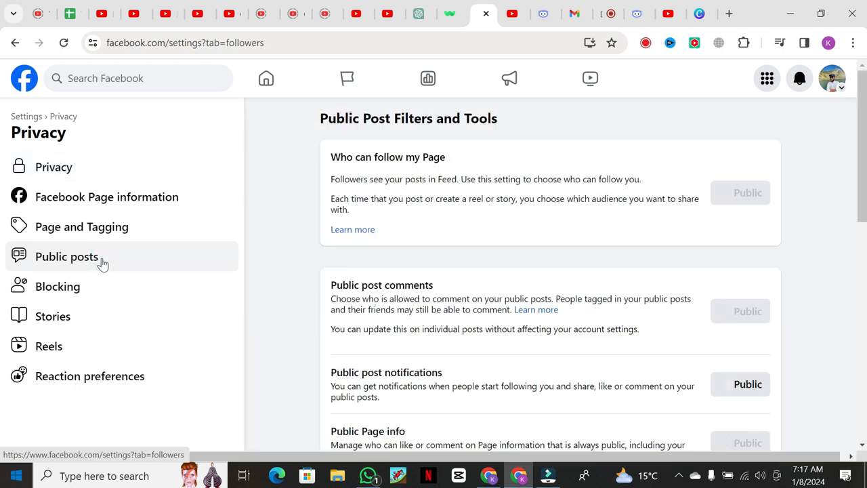
pyautogui.scroll(-3)
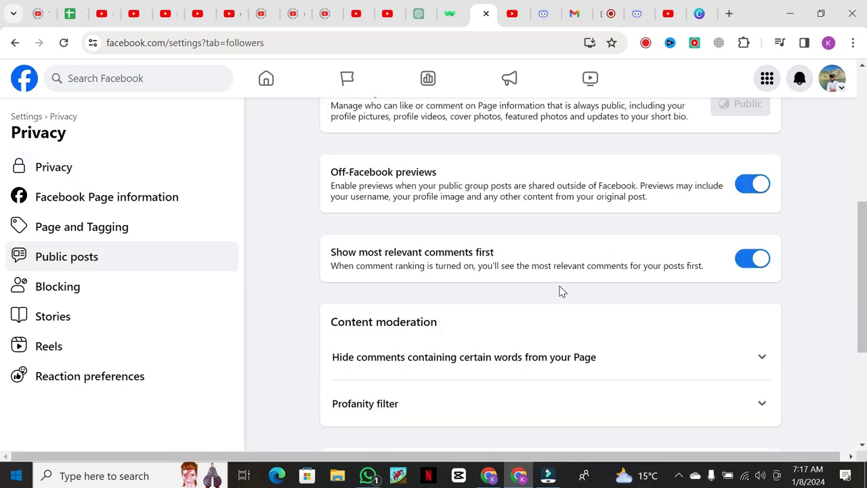
pyautogui.scroll(3)
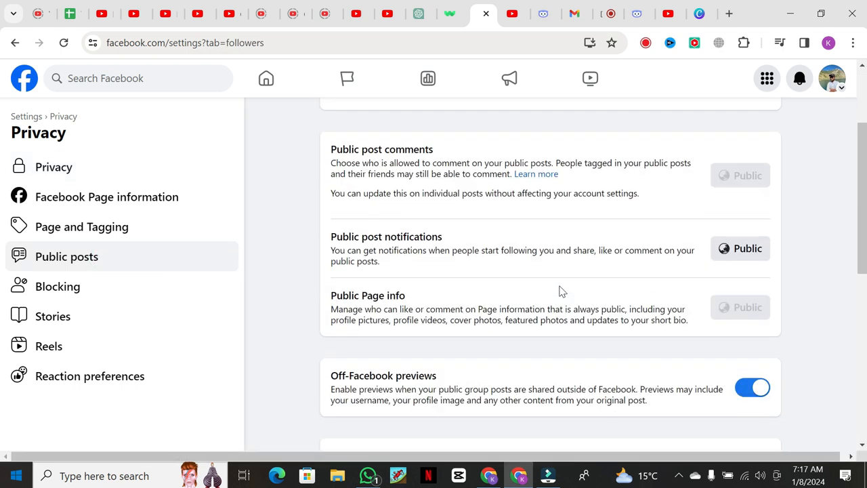
pyautogui.scroll(-3)
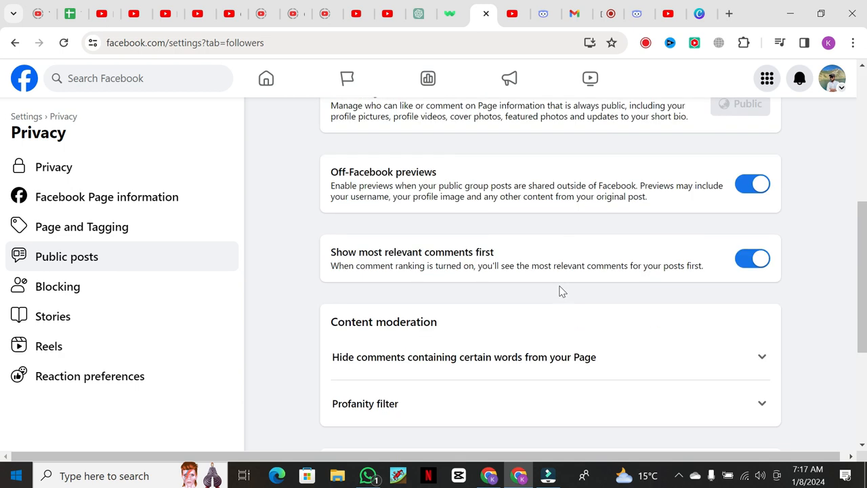
pyautogui.scroll(-3)
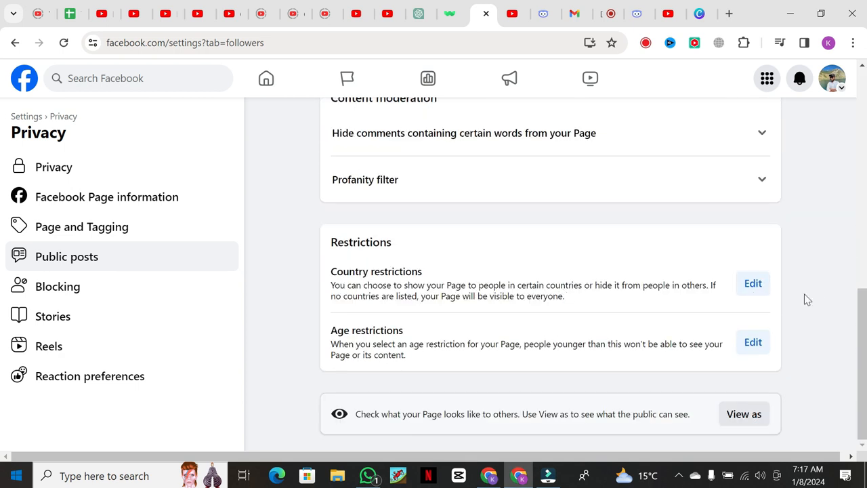
pyautogui.click(753, 283)
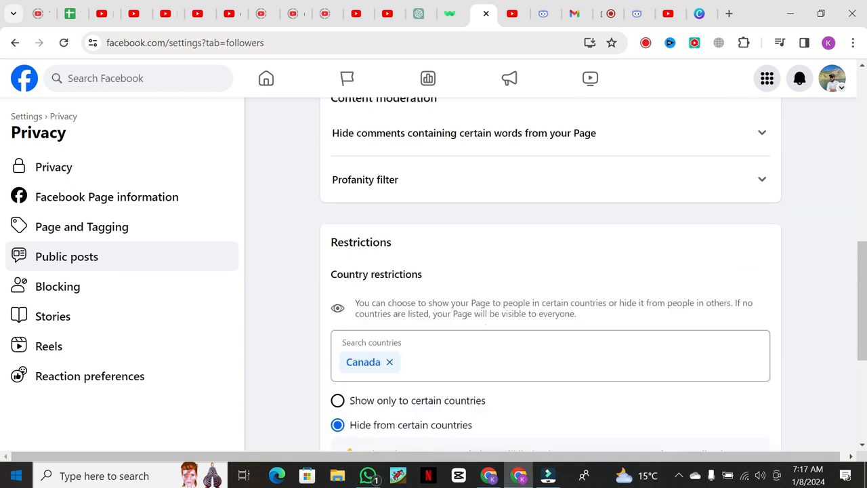
pyautogui.scroll(-3)
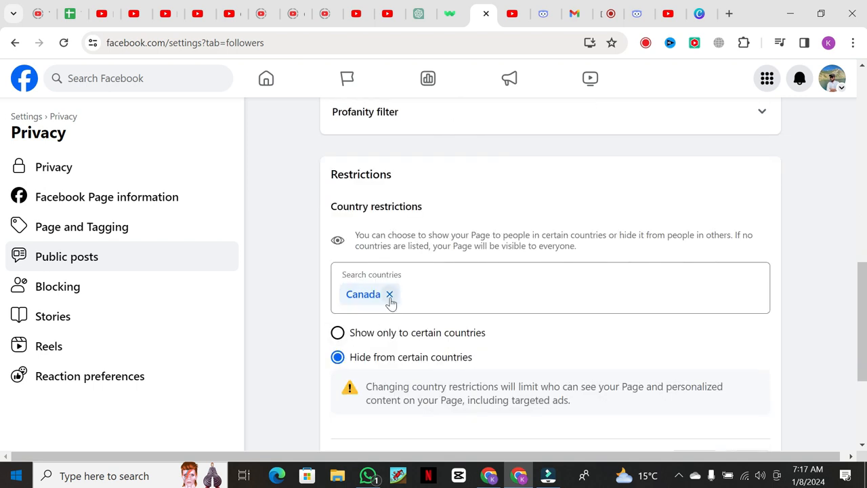
pyautogui.click(389, 294)
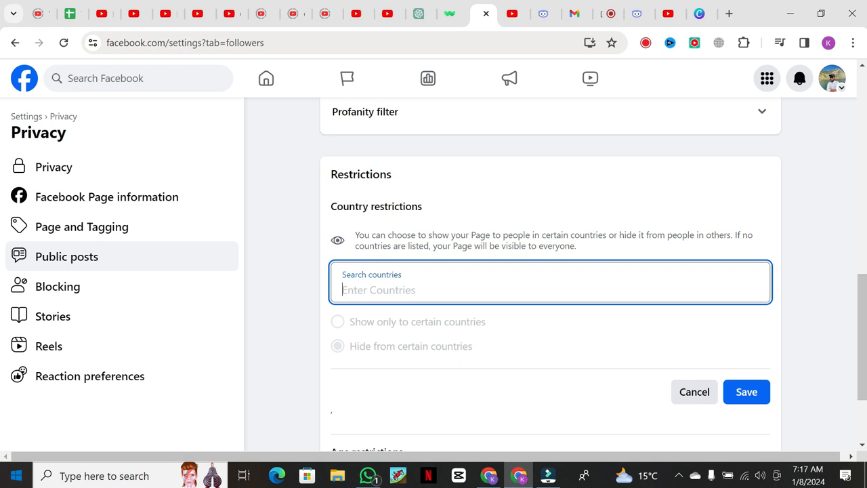
pyautogui.click(549, 289)
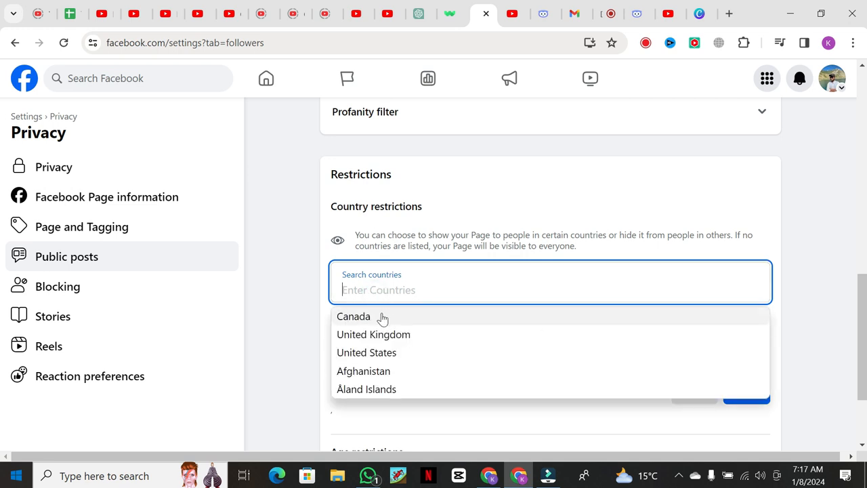
pyautogui.click(353, 316)
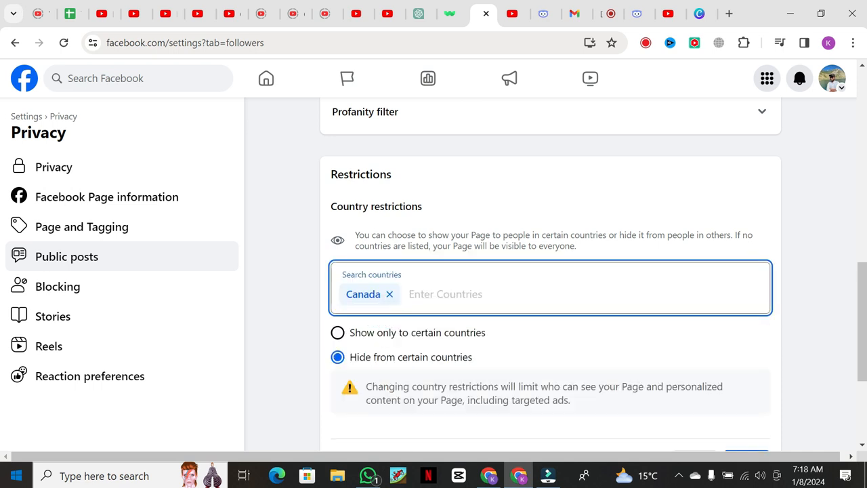
pyautogui.scroll(-3)
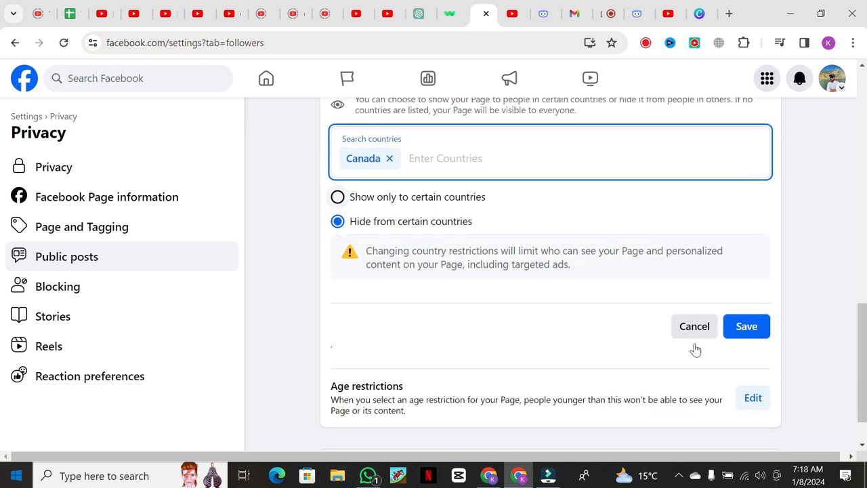
pyautogui.click(337, 197)
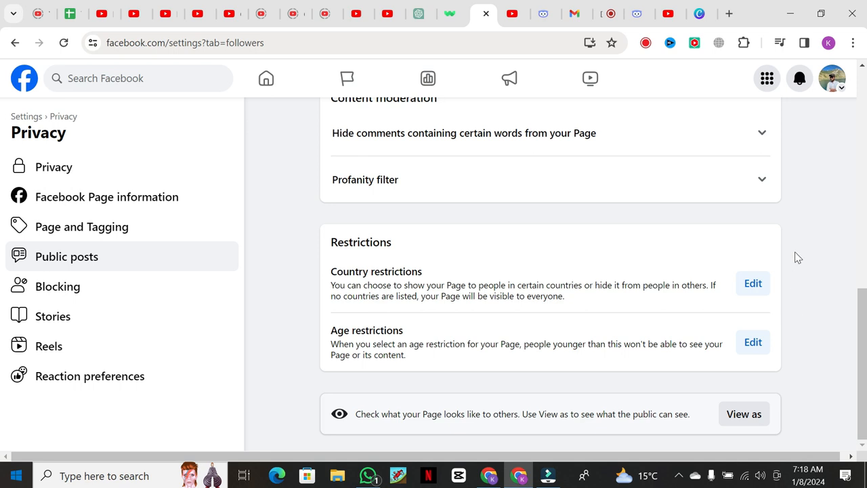
pyautogui.moveTo(752, 283)
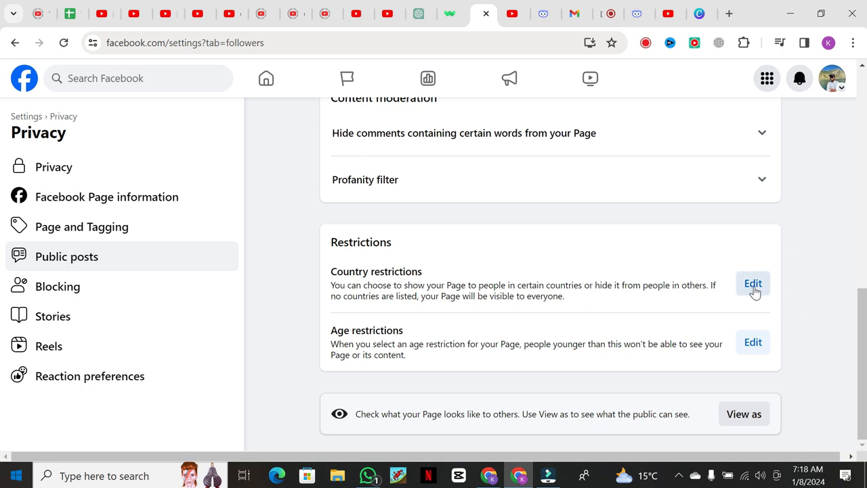
# Reopen Country restrictions showing Canada only, then minimize the browser
pyautogui.click(753, 283)
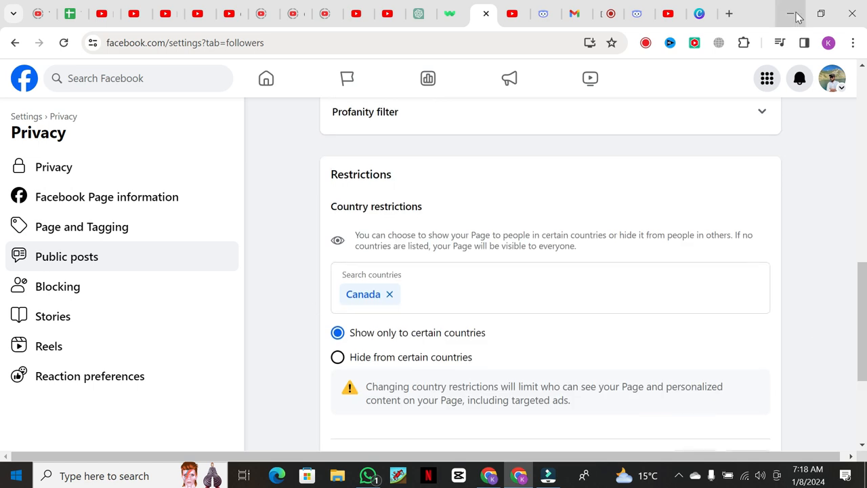
pyautogui.moveTo(791, 13)
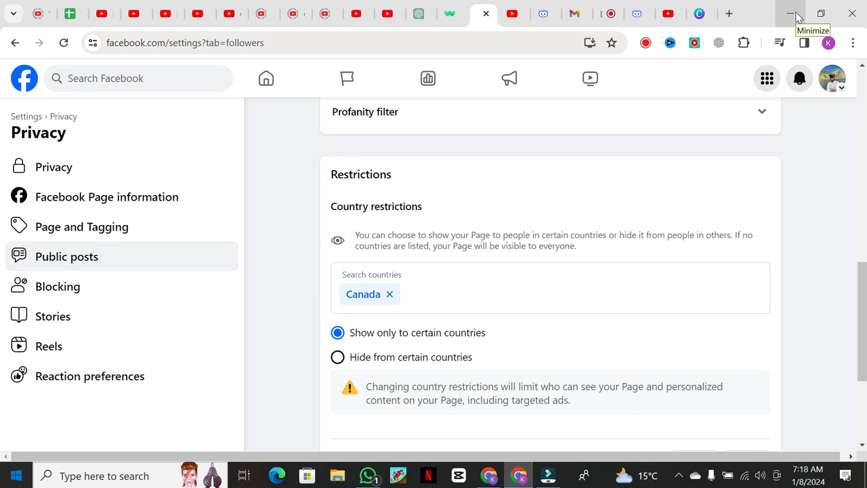
pyautogui.click(790, 13)
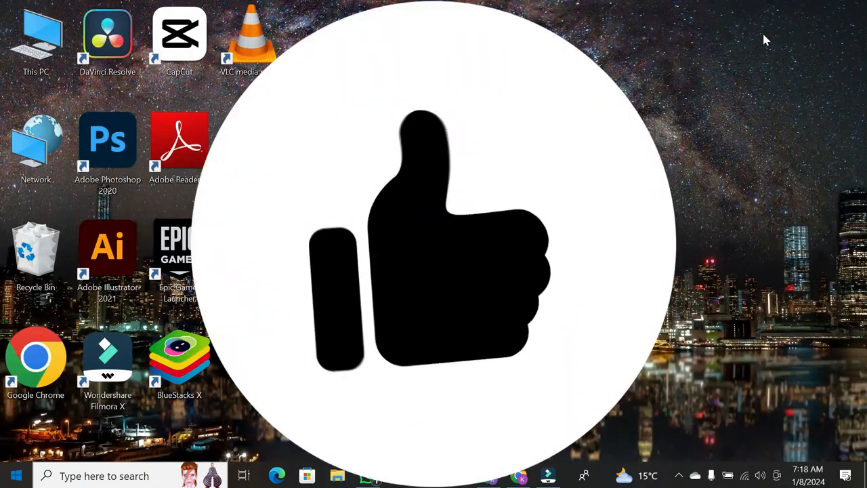